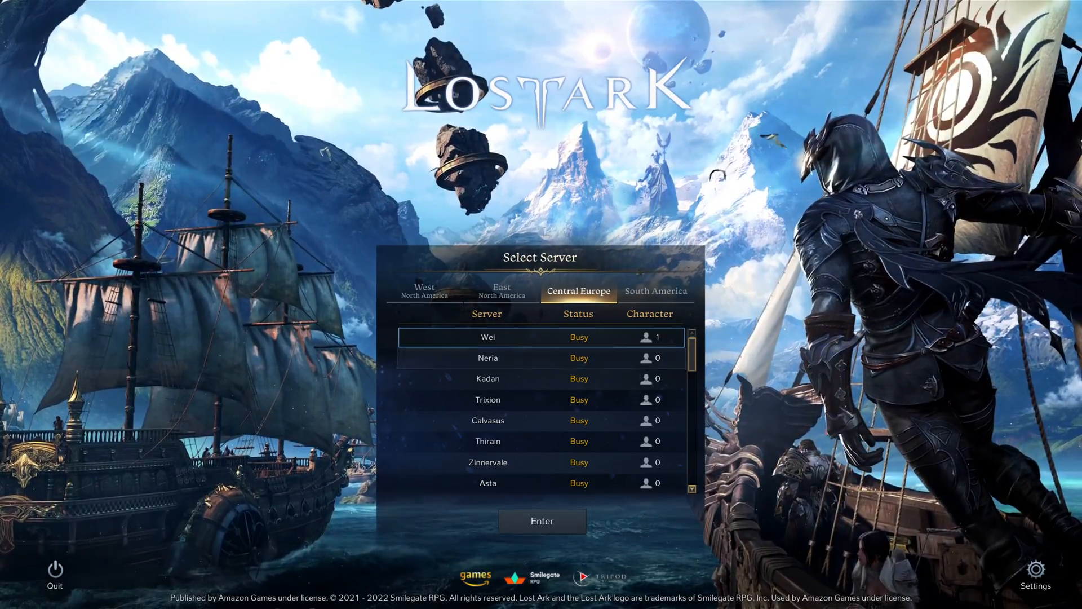
# Leave the Wei server queue, switch the region to East North America, and select the RegionID value.
pyautogui.click(541, 521)
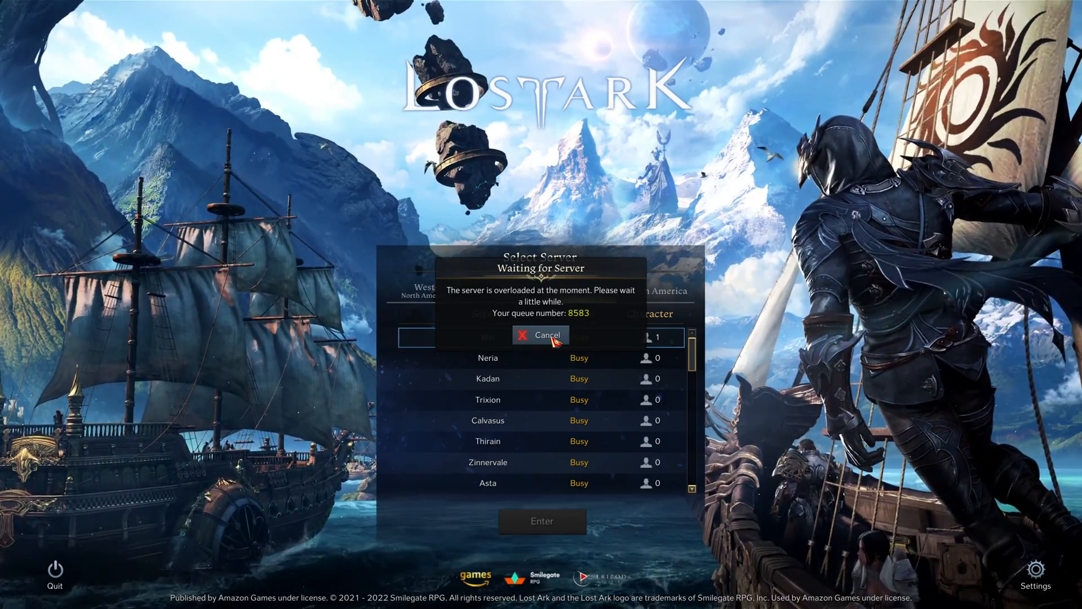
pyautogui.click(540, 334)
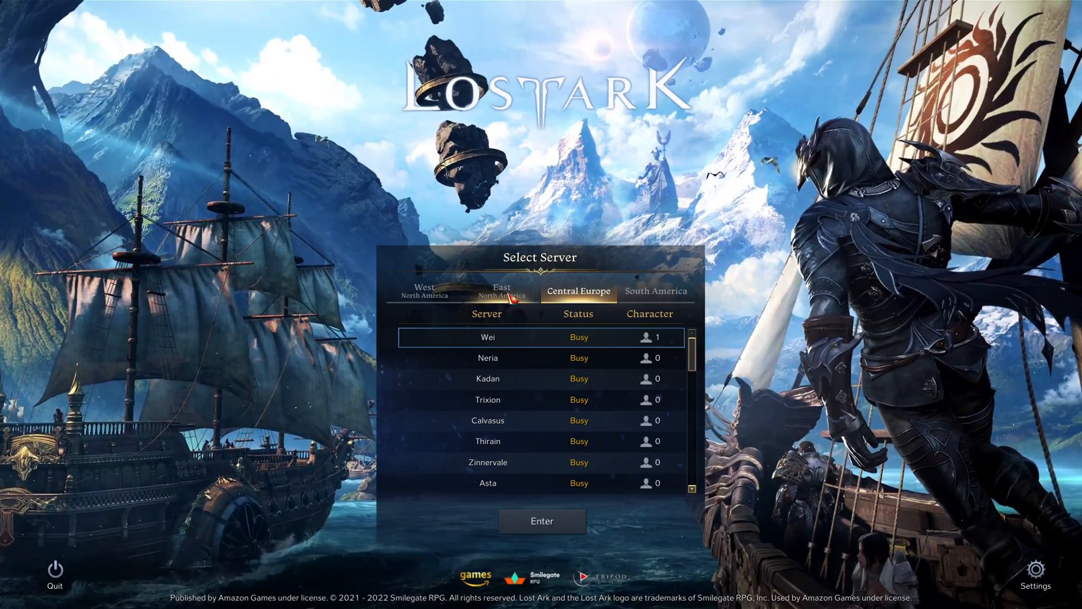
pyautogui.click(501, 291)
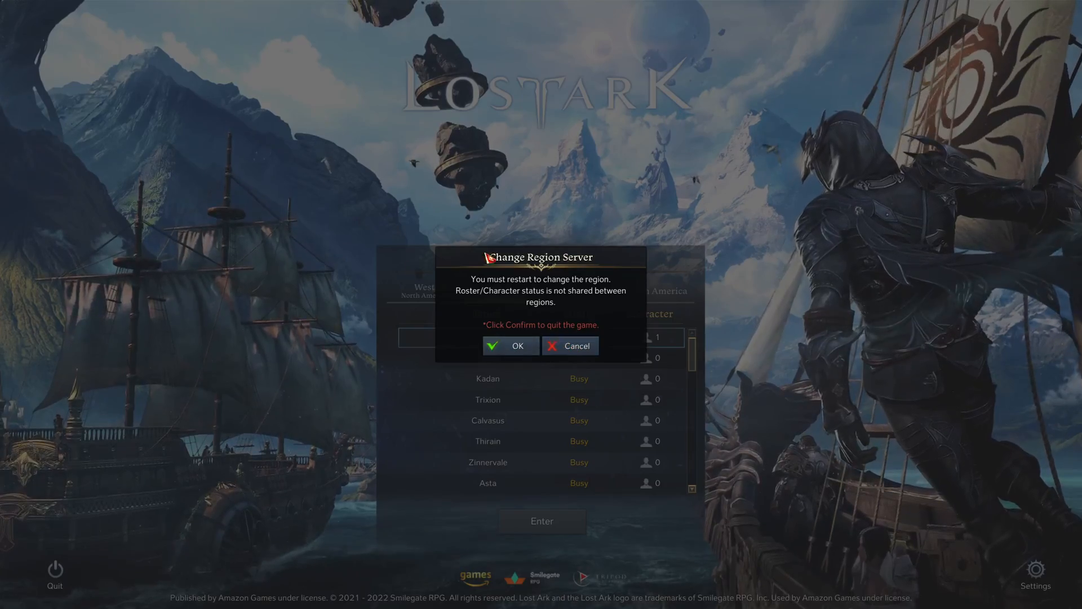
pyautogui.click(571, 345)
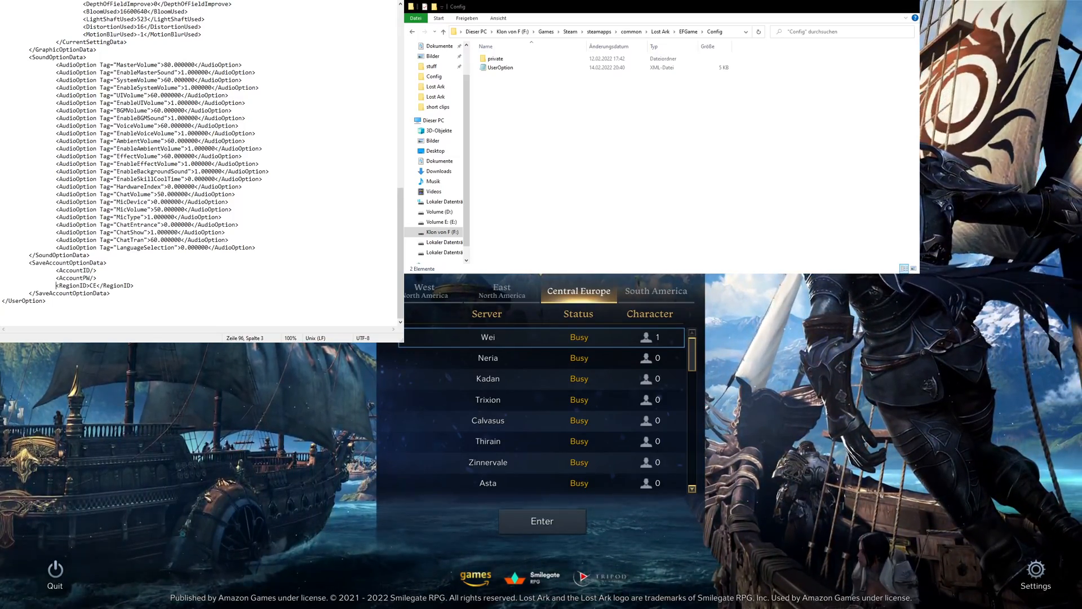
pyautogui.tripleClick(93, 285)
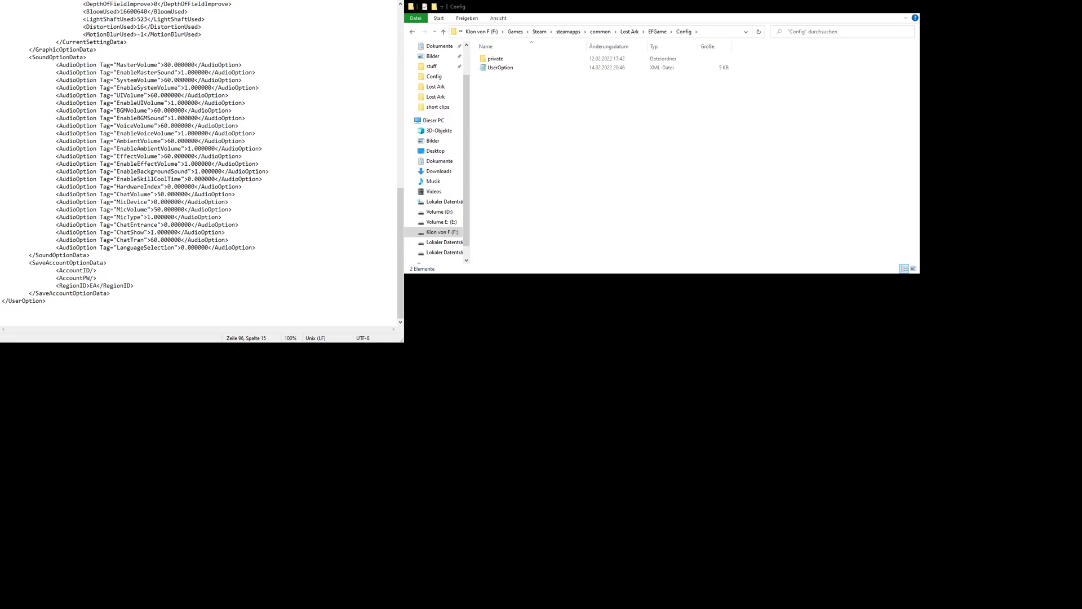
# Select the new EA RegionID value in the UserOption file.
pyautogui.doubleClick(92, 286)
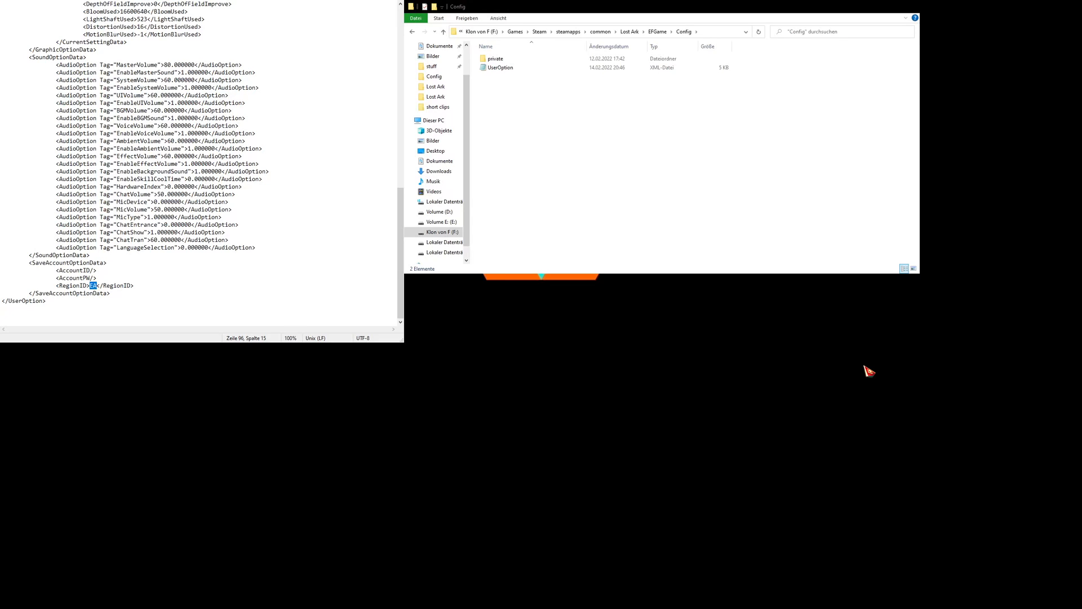
pyautogui.moveTo(1045, 194)
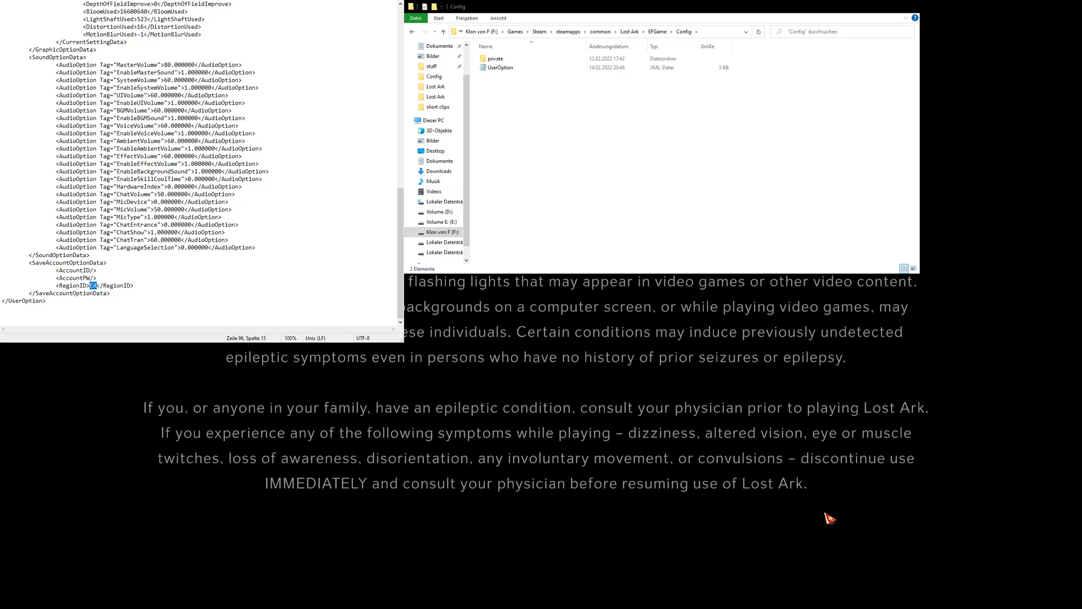
pyautogui.moveTo(839, 492)
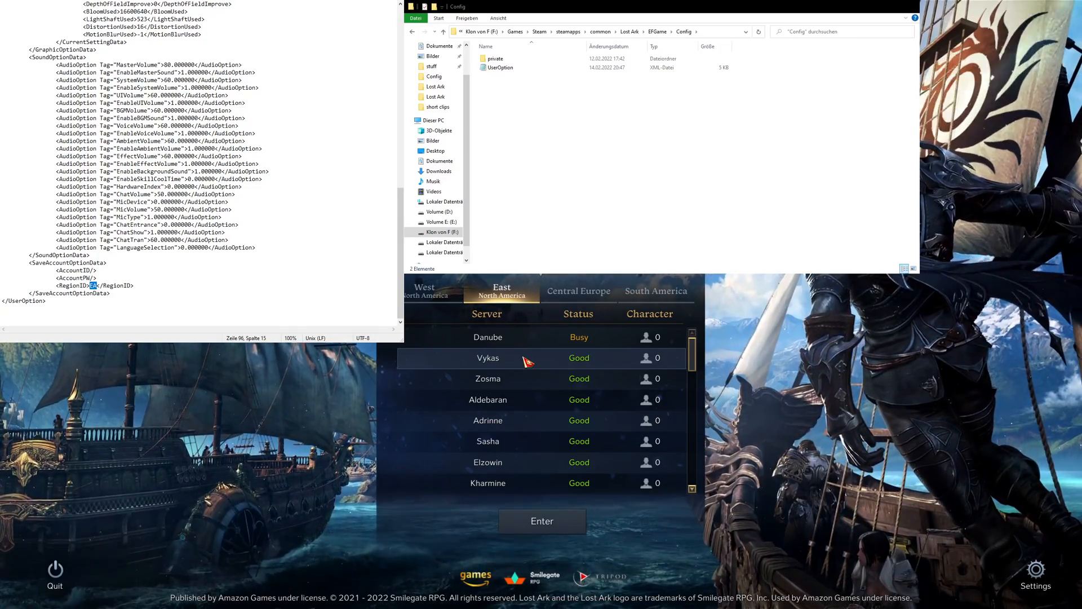
pyautogui.moveTo(535, 343)
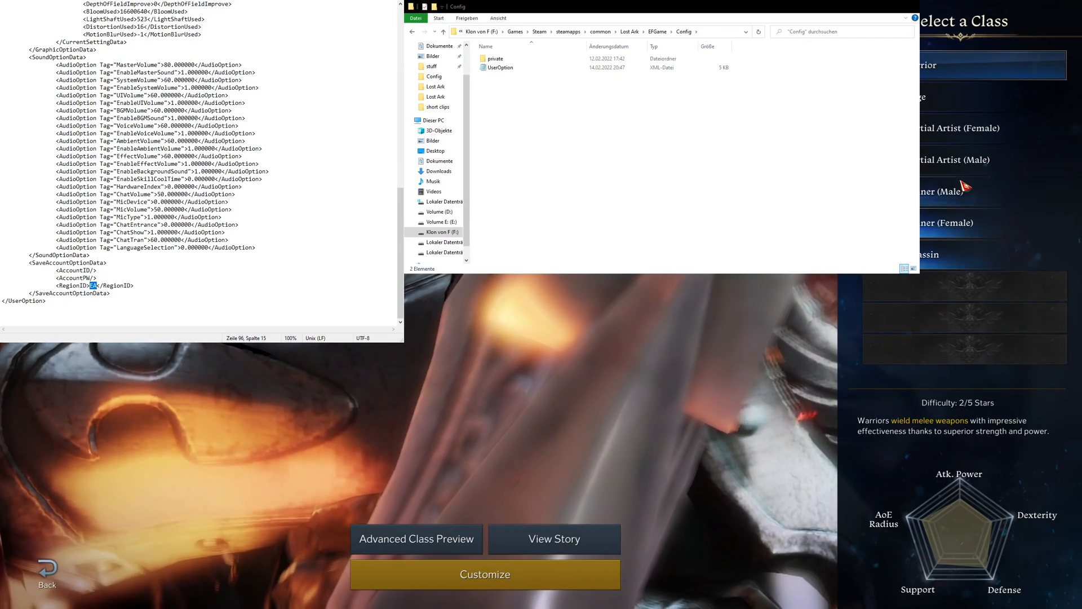
# Preview the male Martial Artist, then pick the male Gunner class.
pyautogui.click(975, 160)
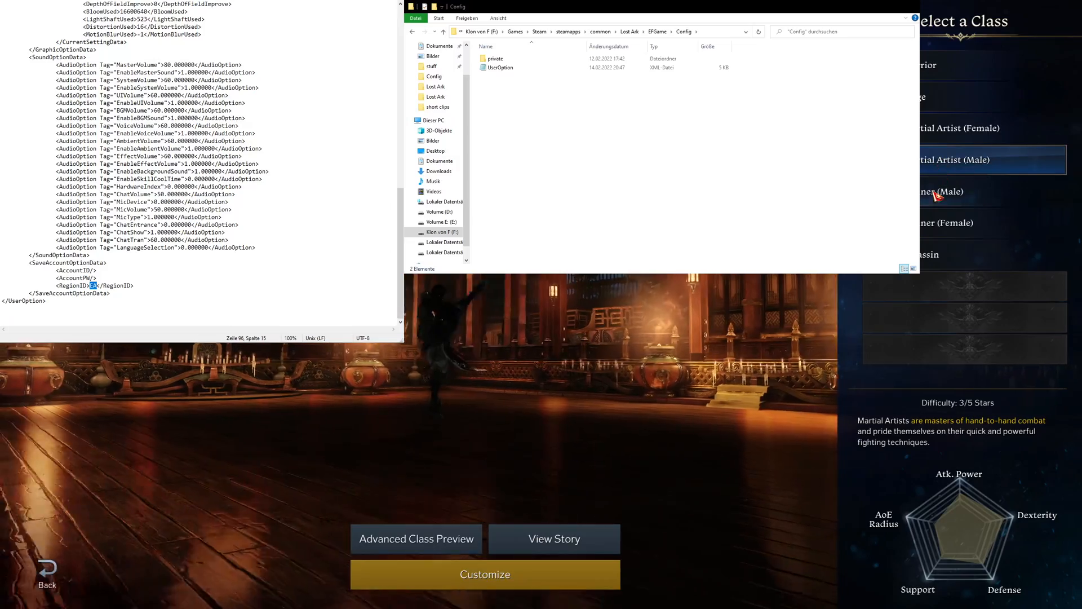
pyautogui.click(943, 191)
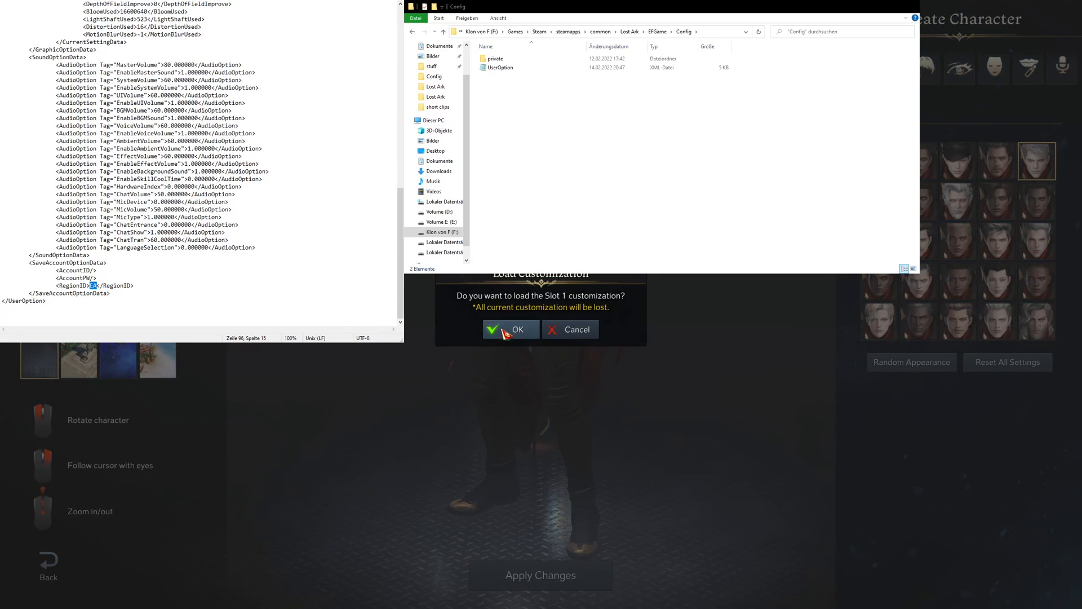
# Load the Slot 1 appearance, apply it, and confirm the Gunner's name.
pyautogui.click(511, 329)
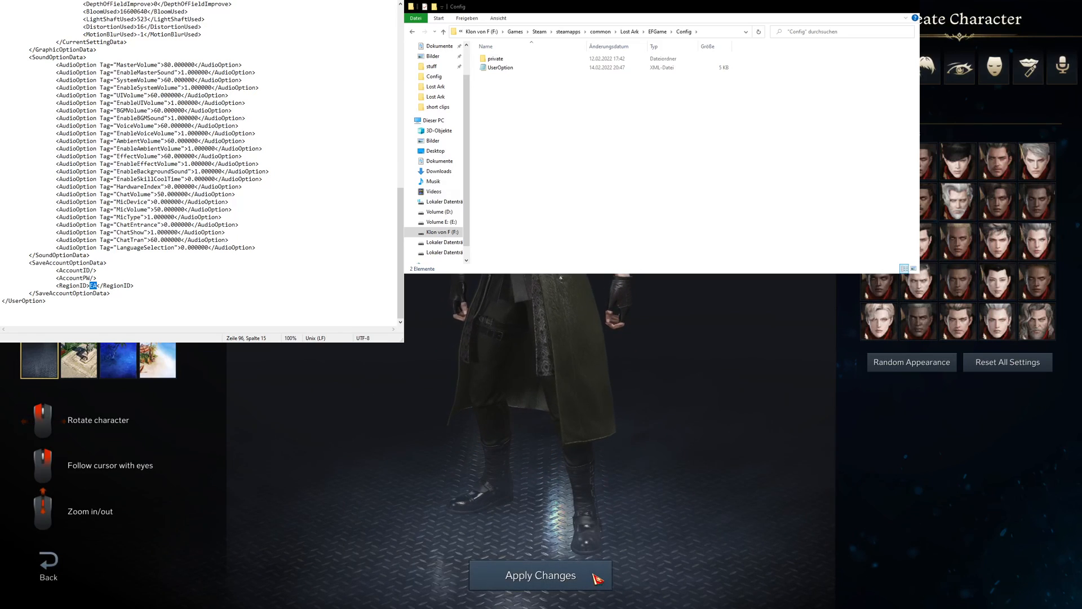
pyautogui.click(540, 575)
pyautogui.write('Thenefari')
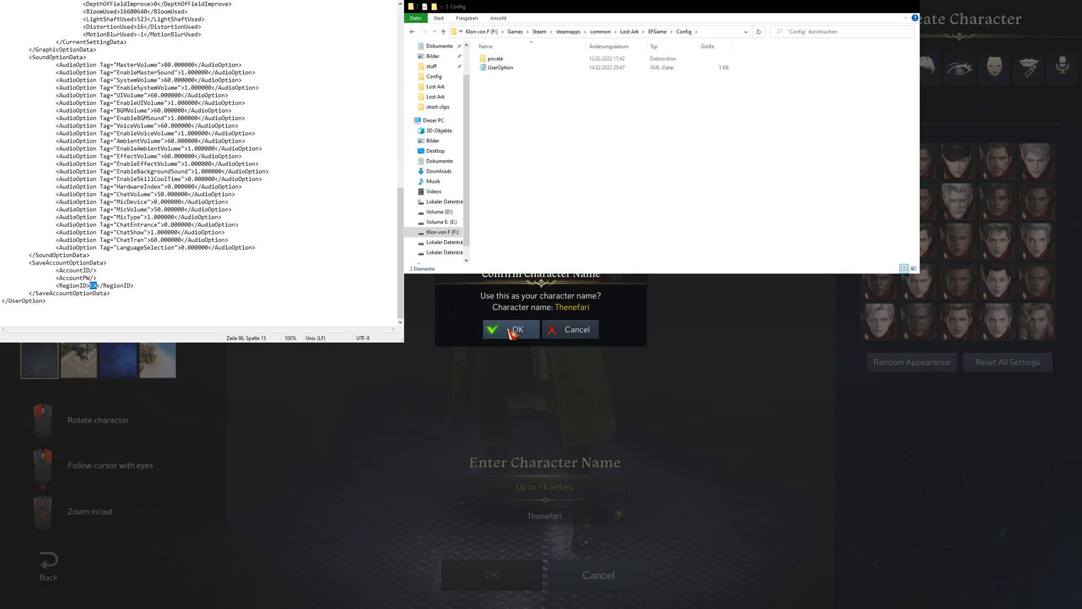
pyautogui.click(513, 329)
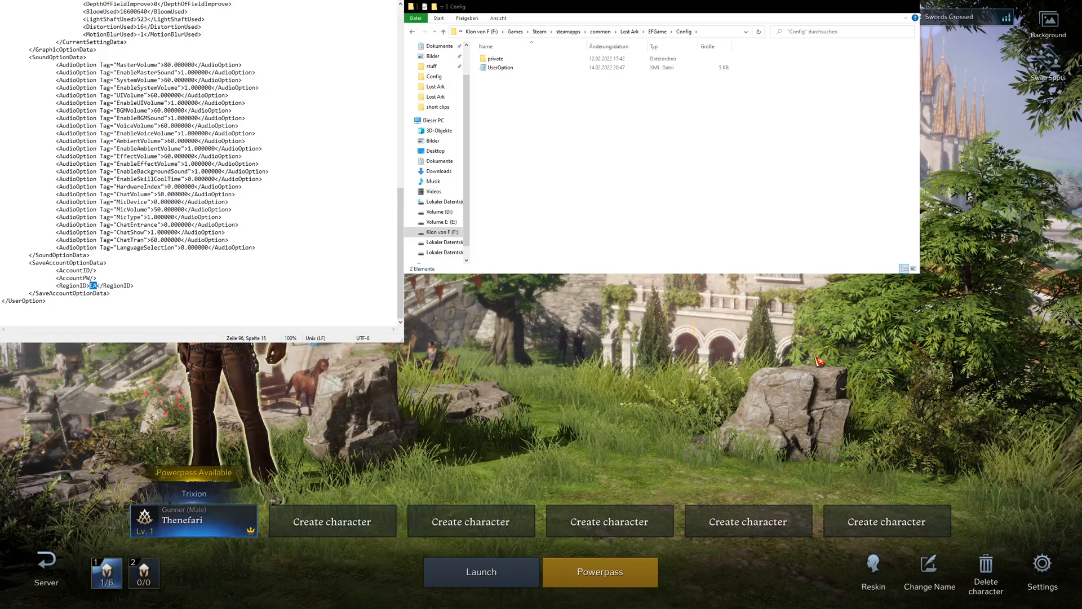
# Open the game settings, scroll through the options, and close them.
pyautogui.click(1042, 563)
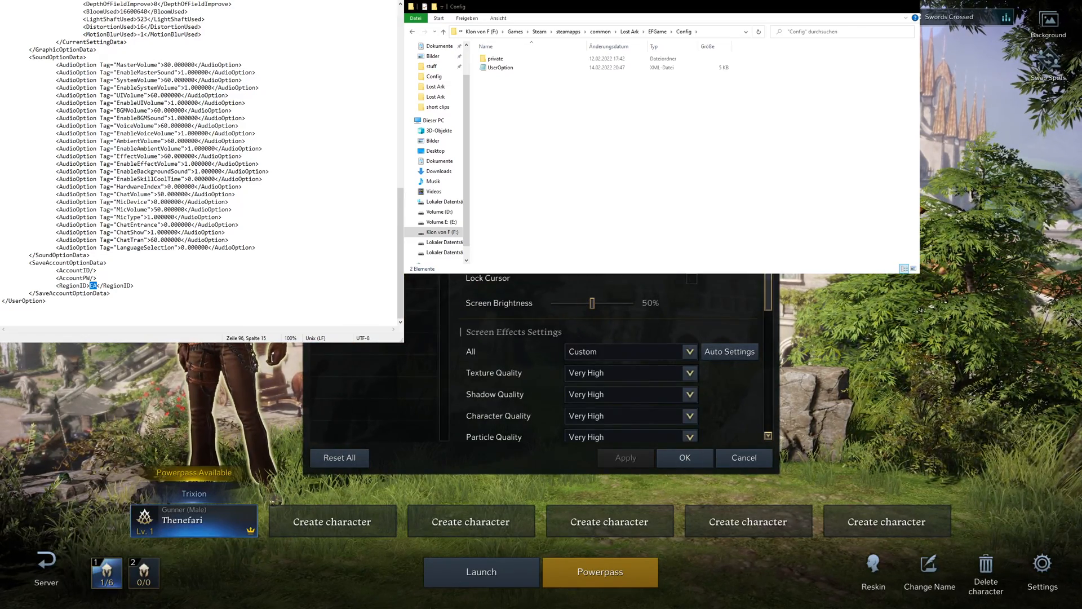
pyautogui.scroll(-3)
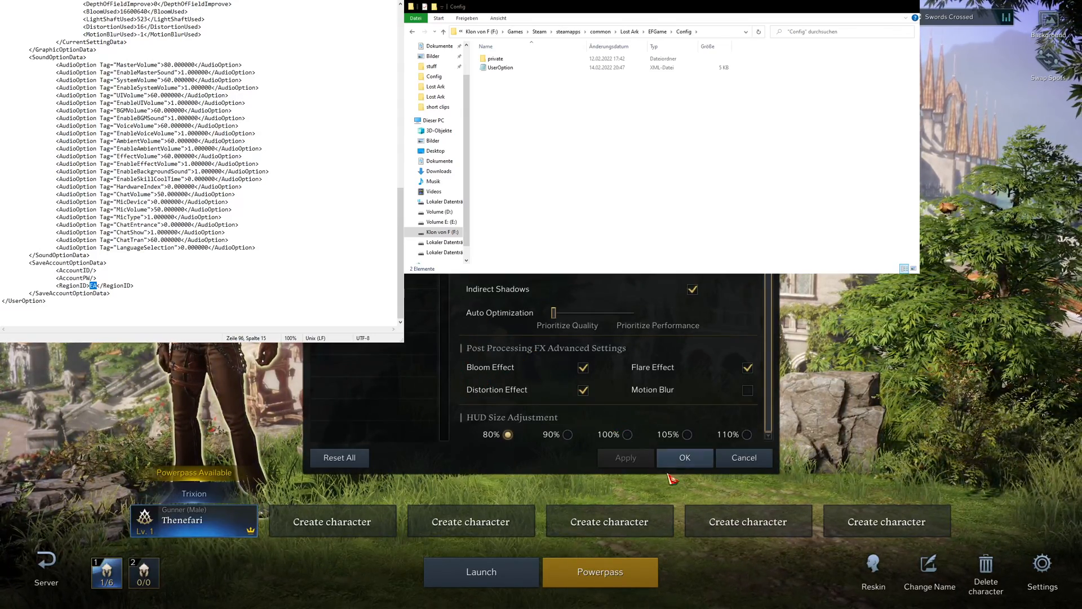
pyautogui.click(684, 458)
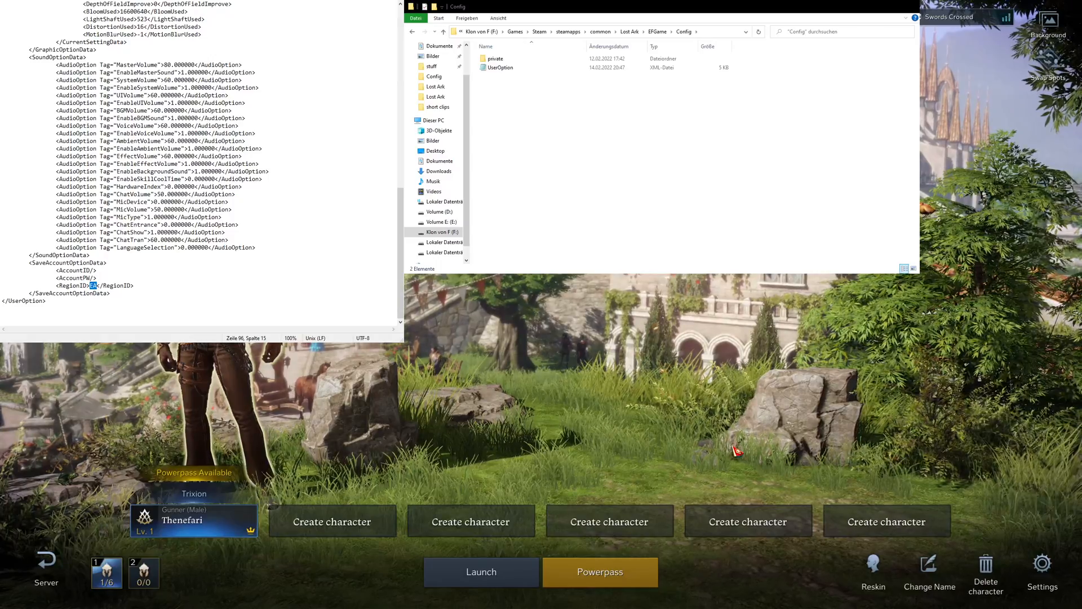